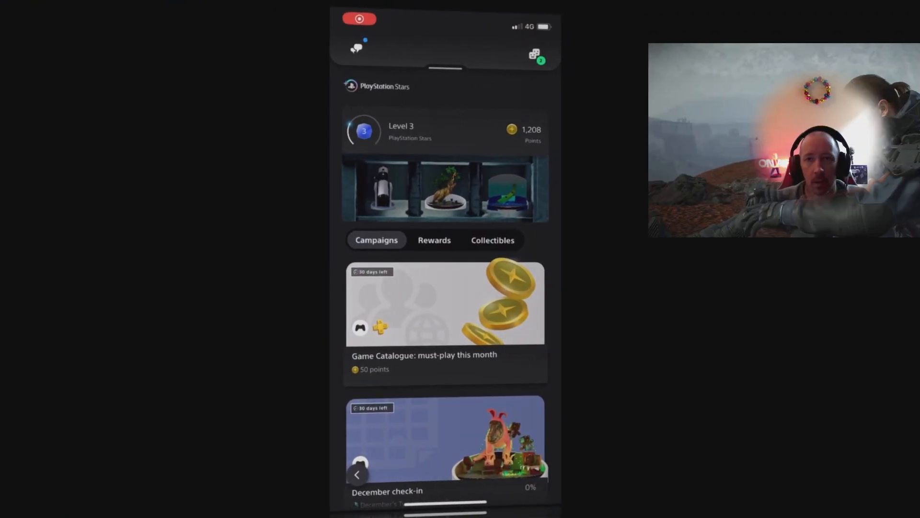
Step: Browse the Game Catalogue campaign's objectives, then reach the December check-in campaign details
scroll(down, 3)
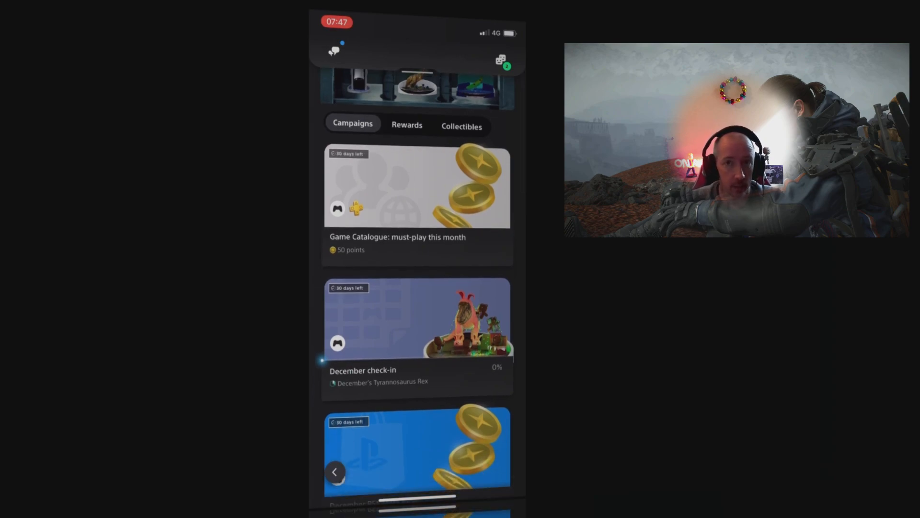
click(417, 187)
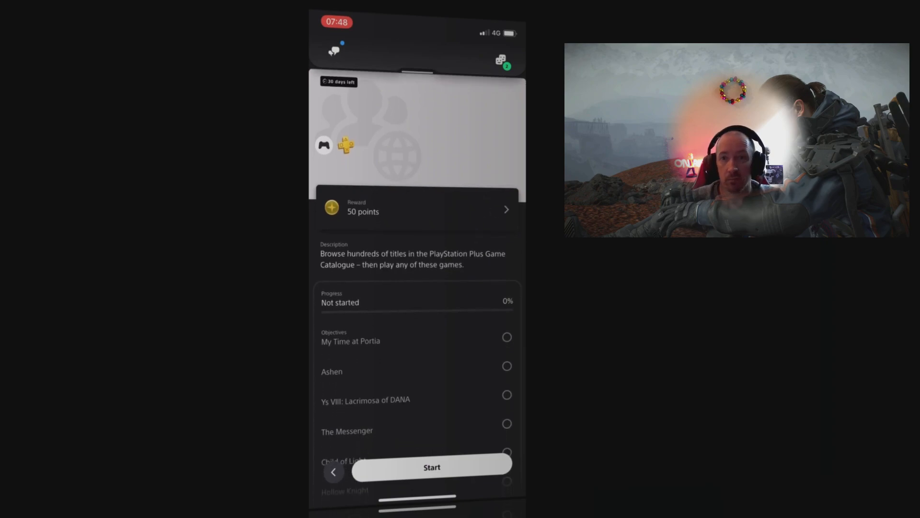
scroll(down, 3)
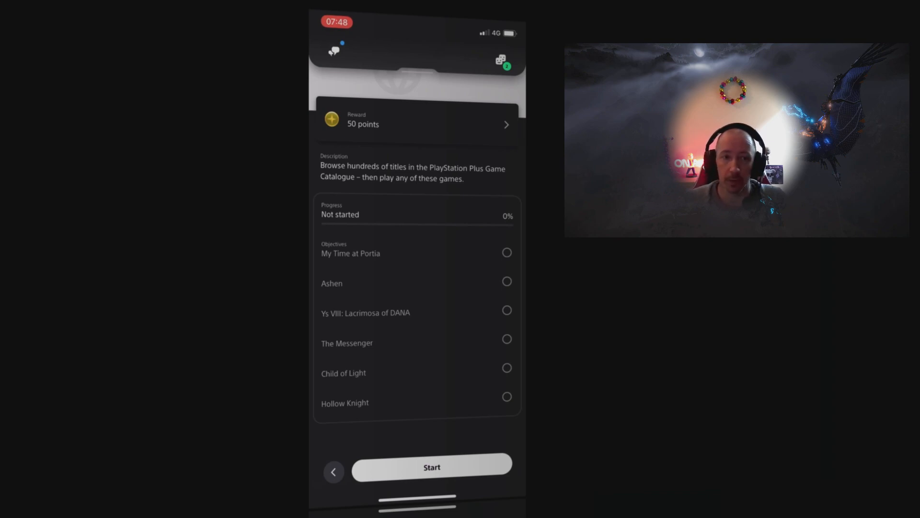
scroll(down, 3)
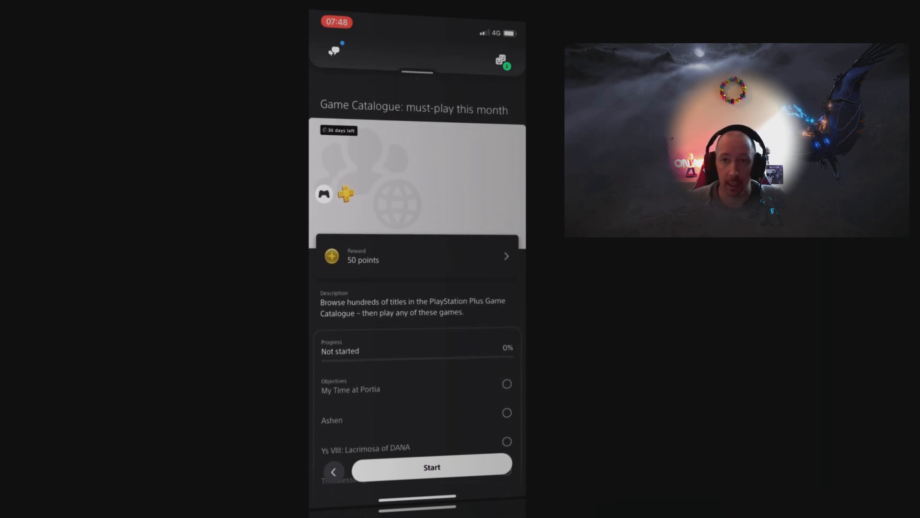
scroll(down, 3)
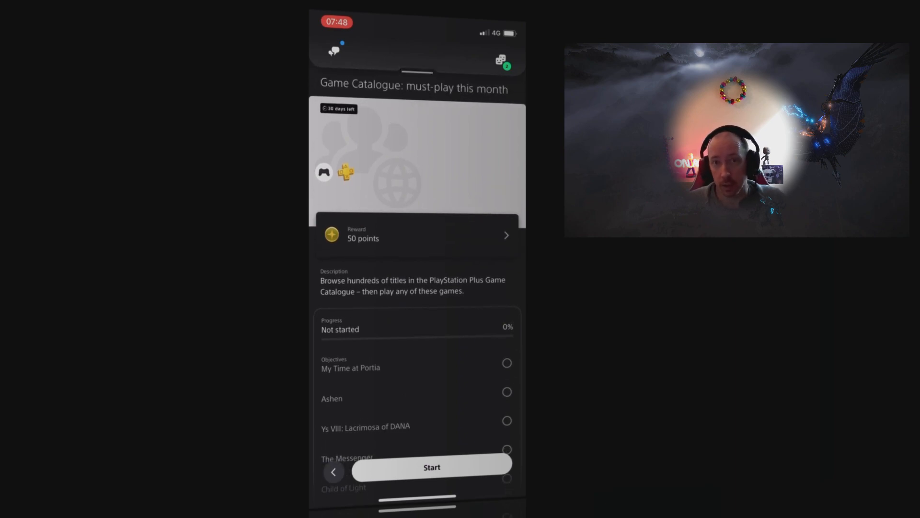
scroll(down, 3)
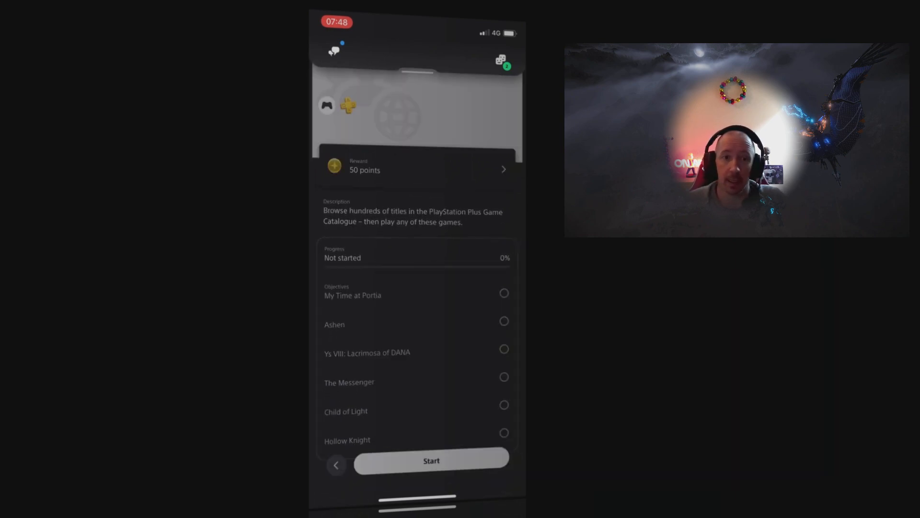
click(335, 464)
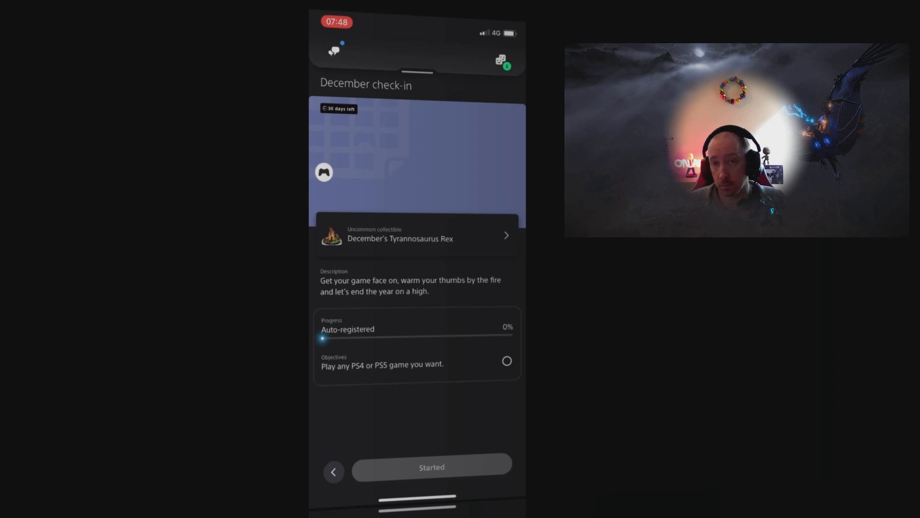
Step: View the December's Tyrannosaurus Rex collectible, then return to the Stars campaigns list
click(417, 235)
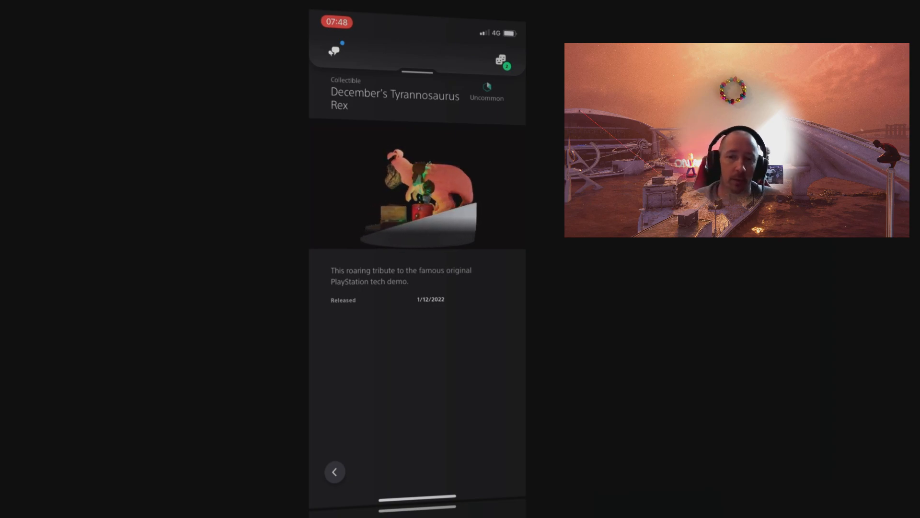
click(334, 471)
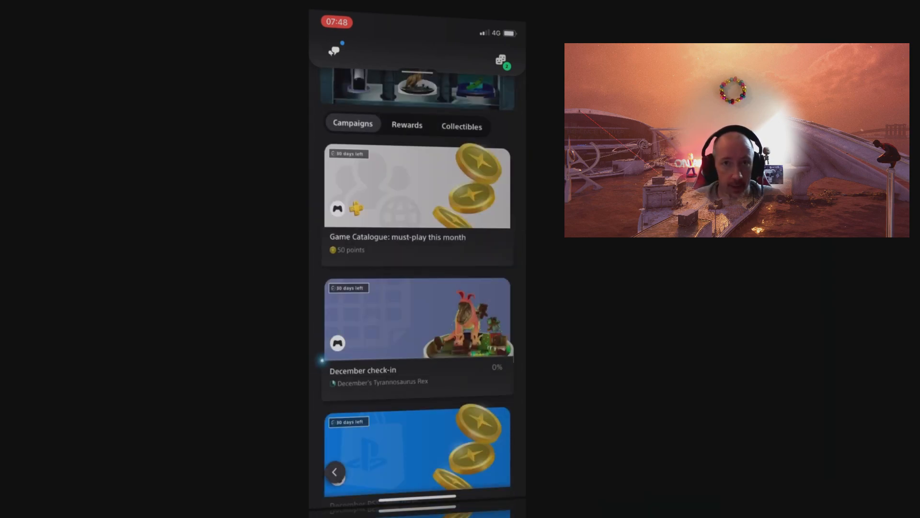
scroll(down, 3)
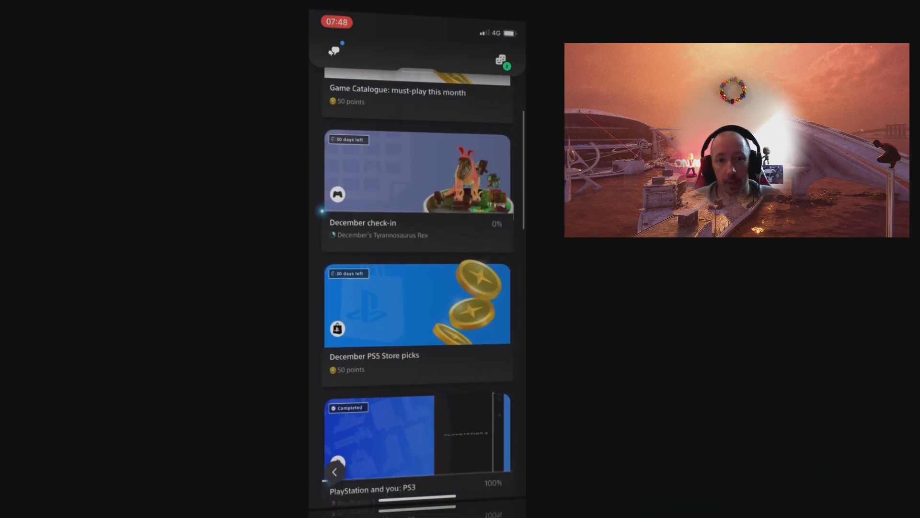
scroll(down, 3)
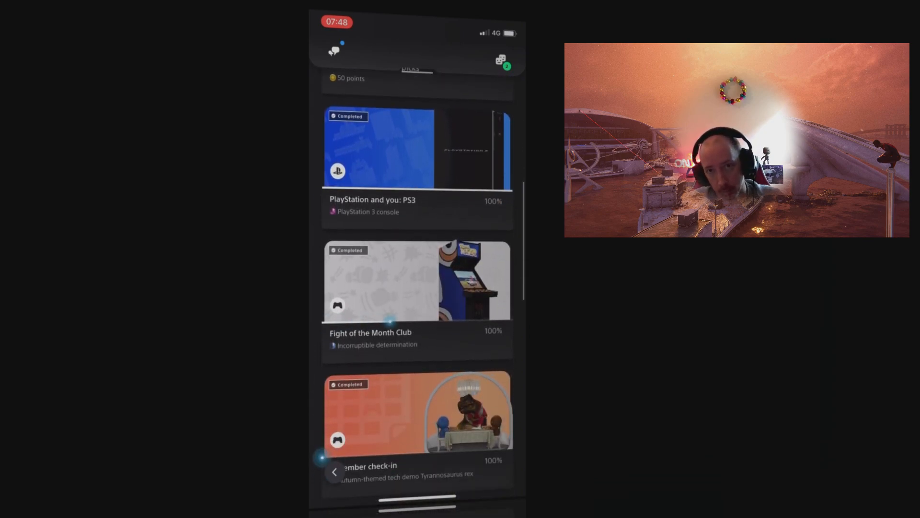
scroll(down, 3)
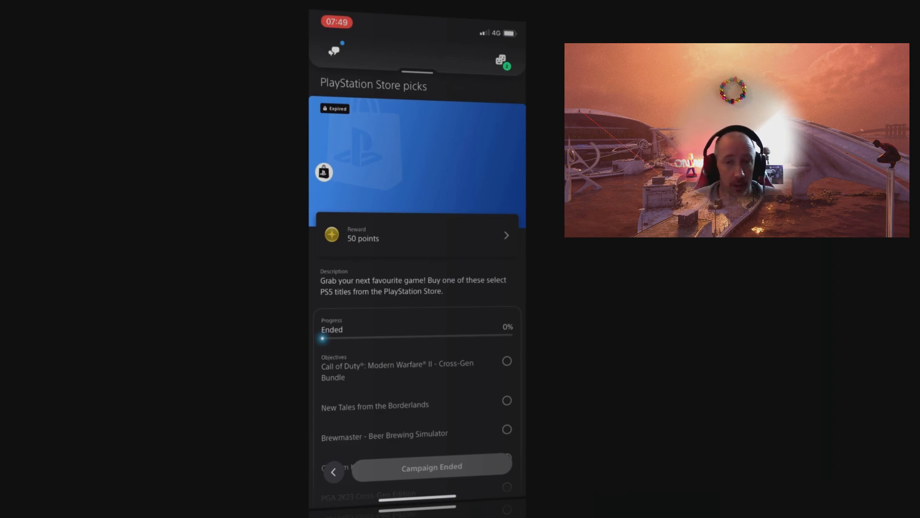
click(334, 471)
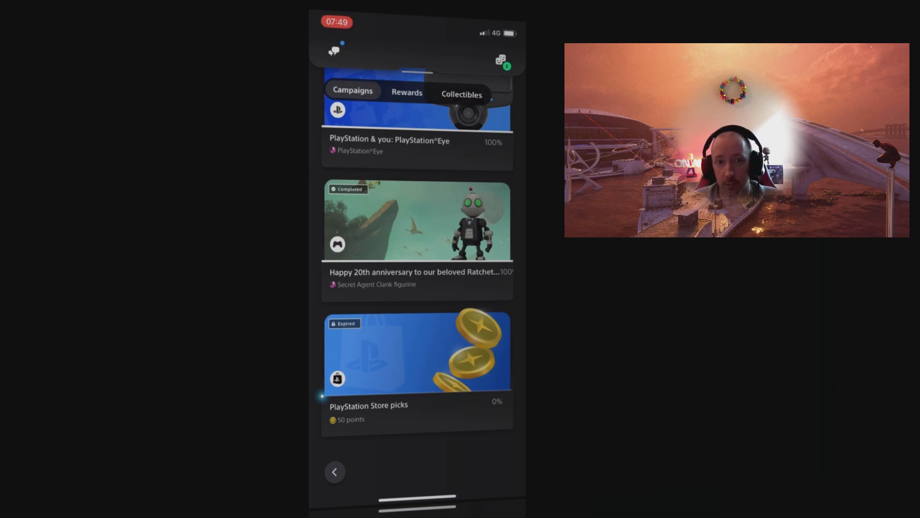
scroll(down, 3)
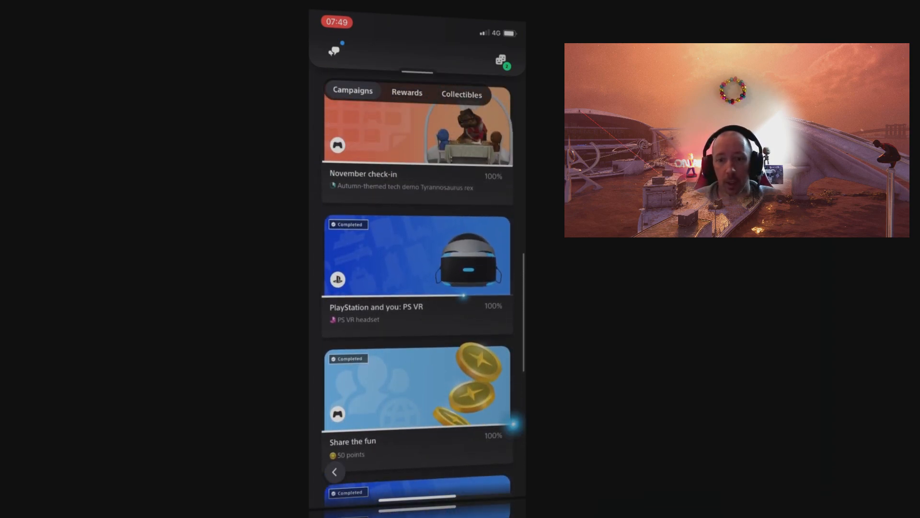